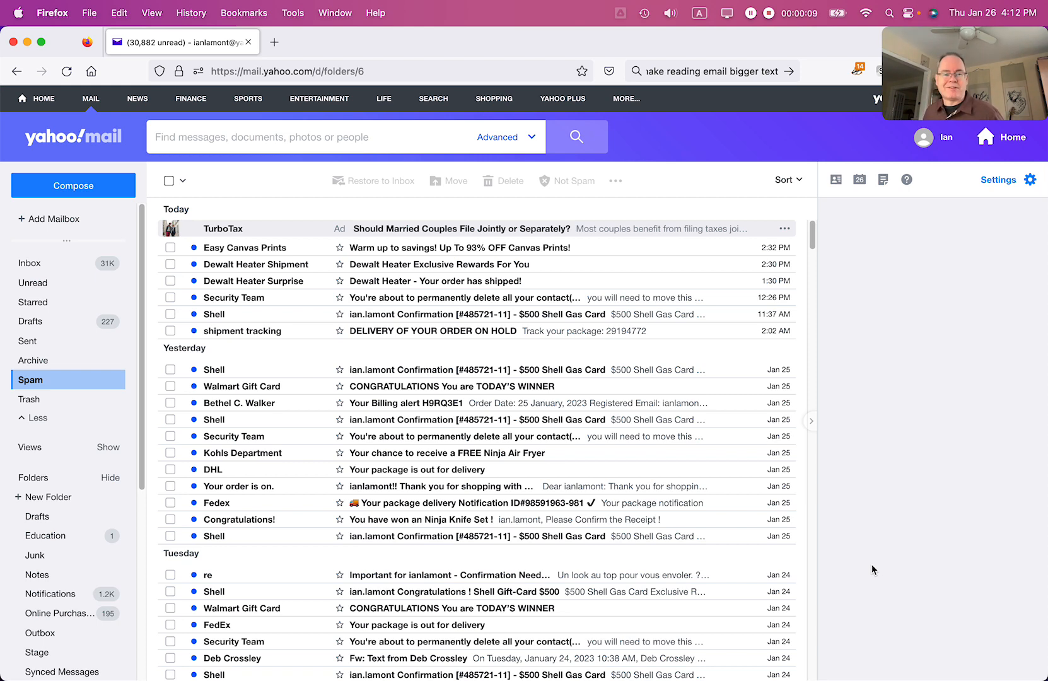
{"action": "mouse_move", "coordinate": [920, 557]}
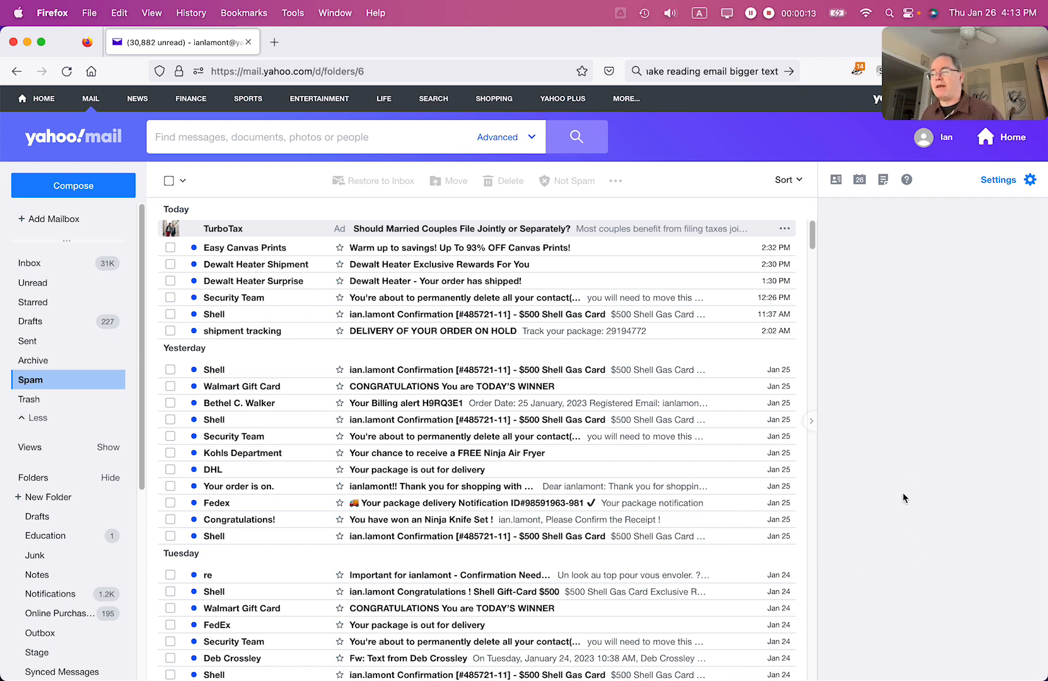
{"action": "mouse_move", "coordinate": [900, 496]}
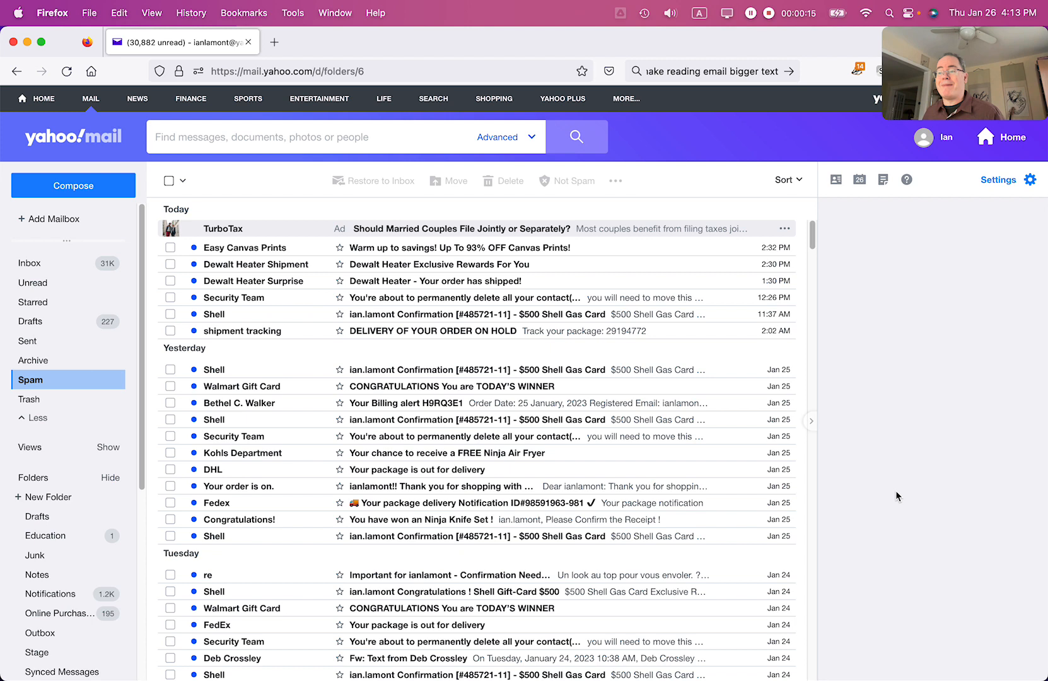
{"action": "mouse_move", "coordinate": [891, 496]}
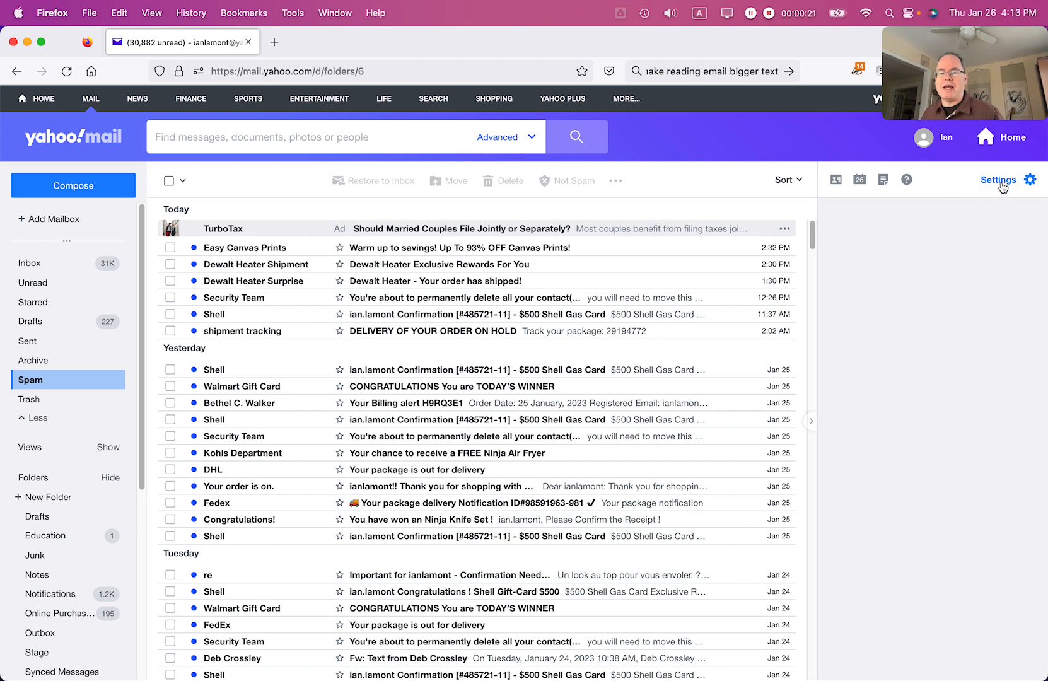
{"action": "mouse_move", "coordinate": [896, 349]}
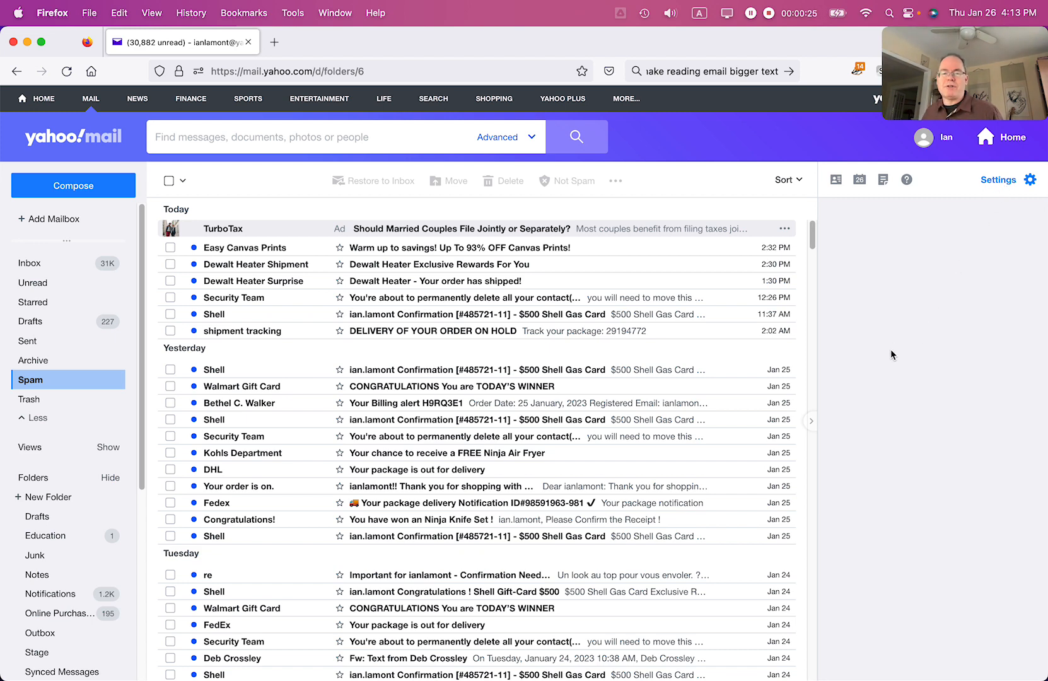
{"action": "mouse_move", "coordinate": [875, 344]}
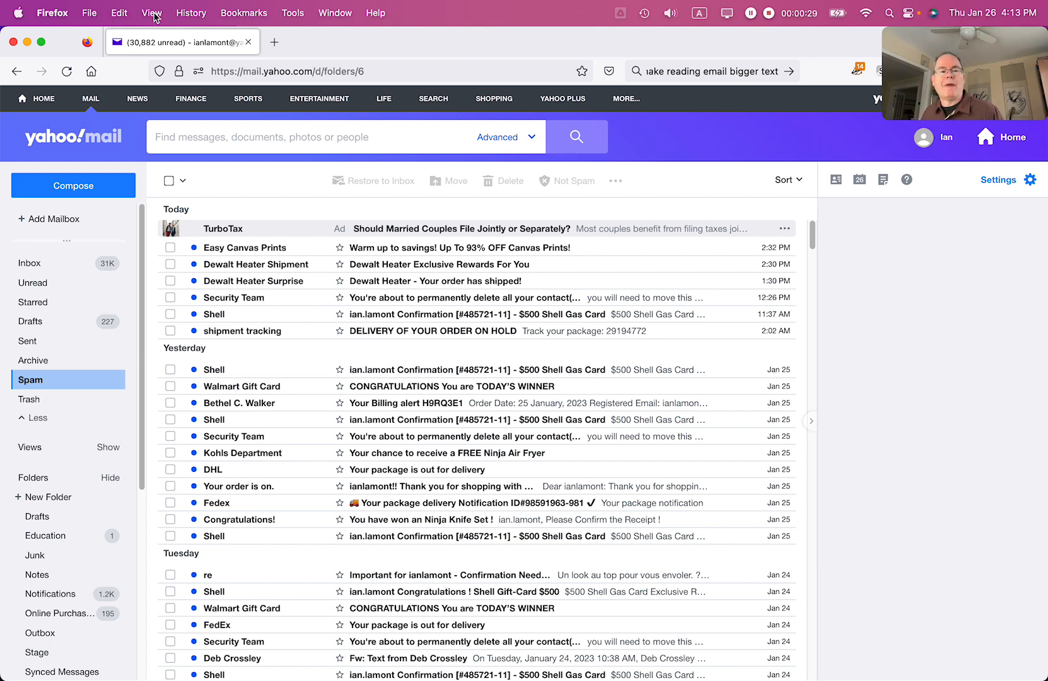
Enlarge the Yahoo Mail inbox page to 120% using the browser's View zoom menu.
{"action": "left_click", "coordinate": [152, 13]}
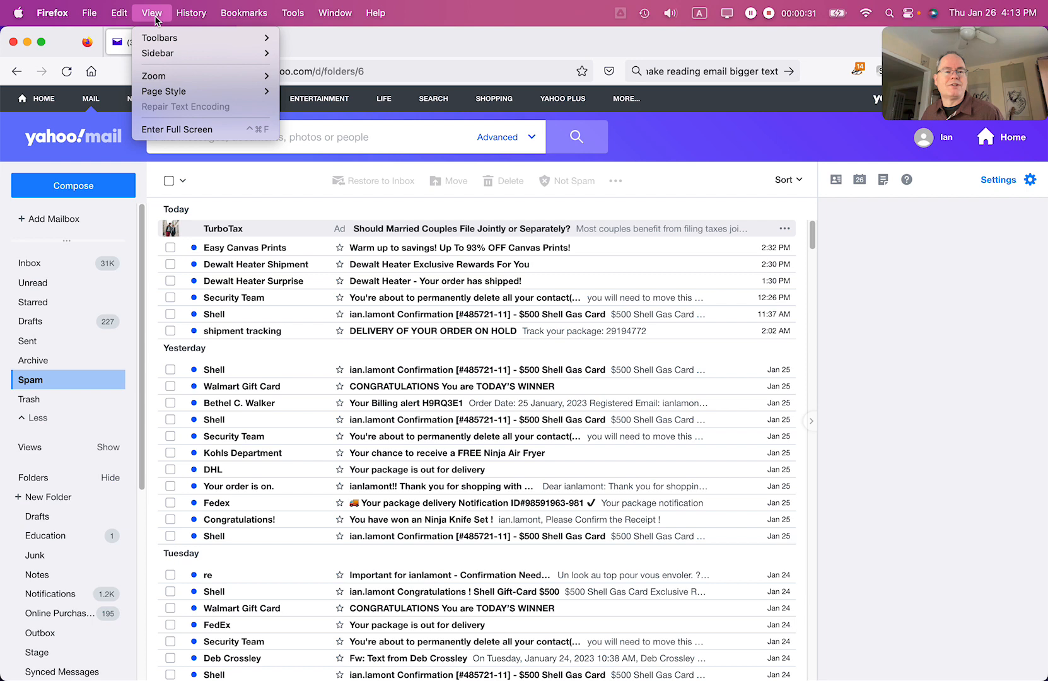
{"action": "left_click", "coordinate": [154, 74]}
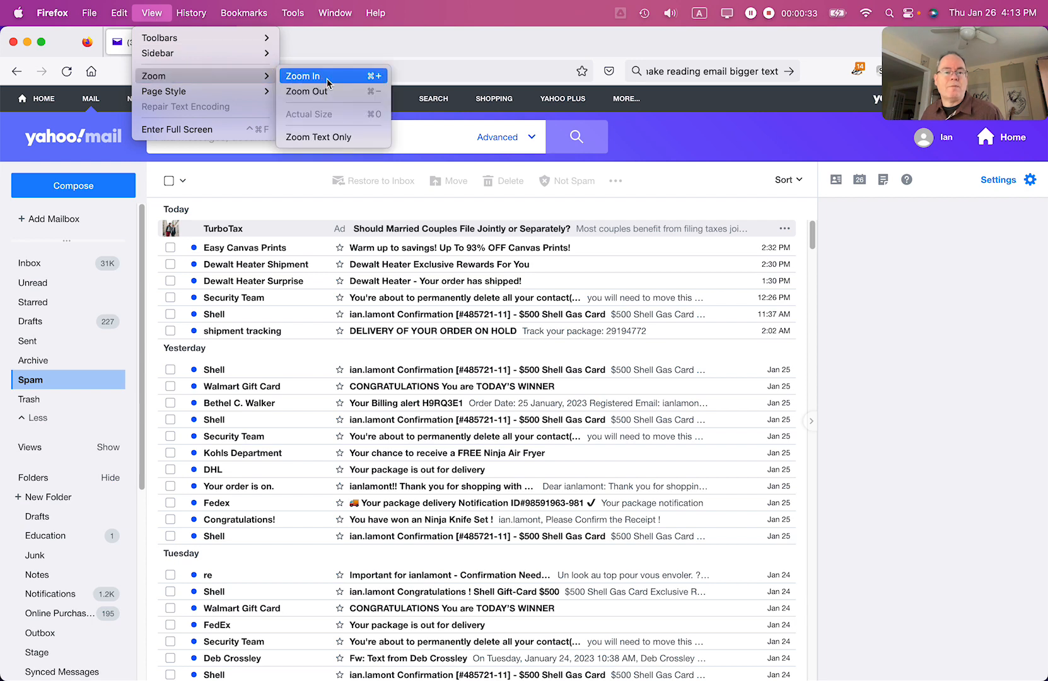
{"action": "mouse_move", "coordinate": [327, 92]}
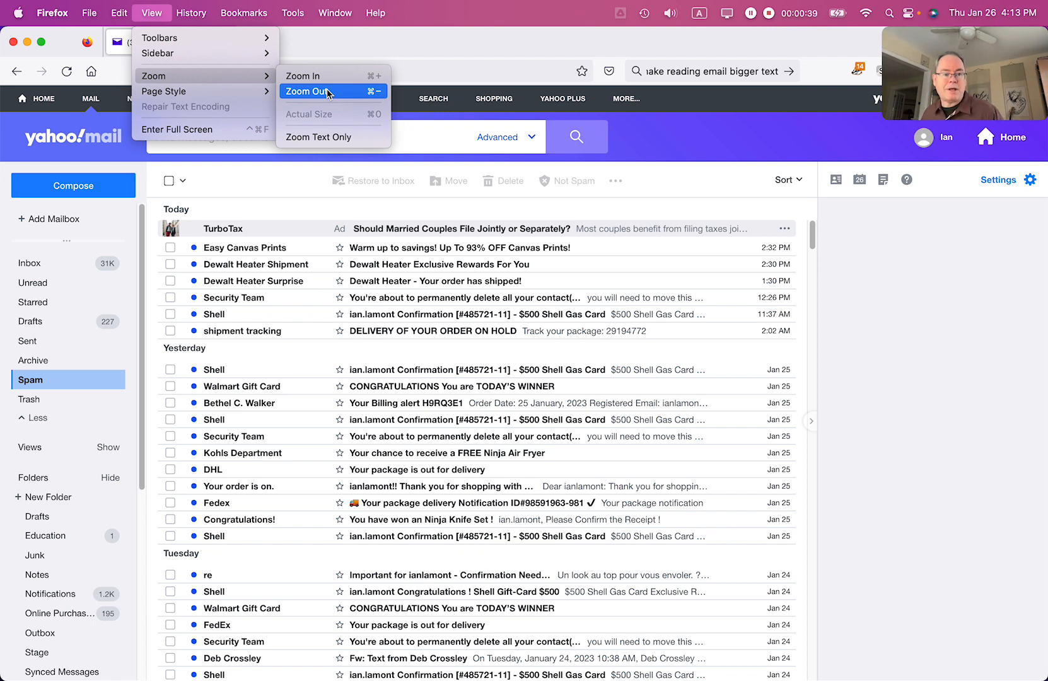
{"action": "left_click", "coordinate": [308, 92]}
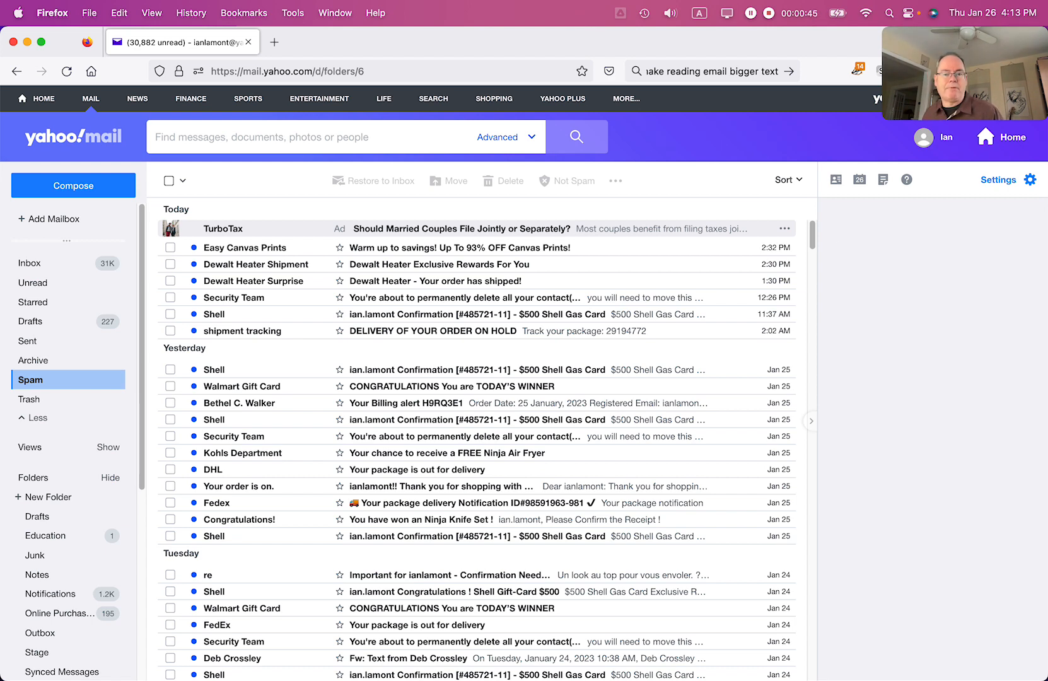
{"action": "mouse_move", "coordinate": [853, 322]}
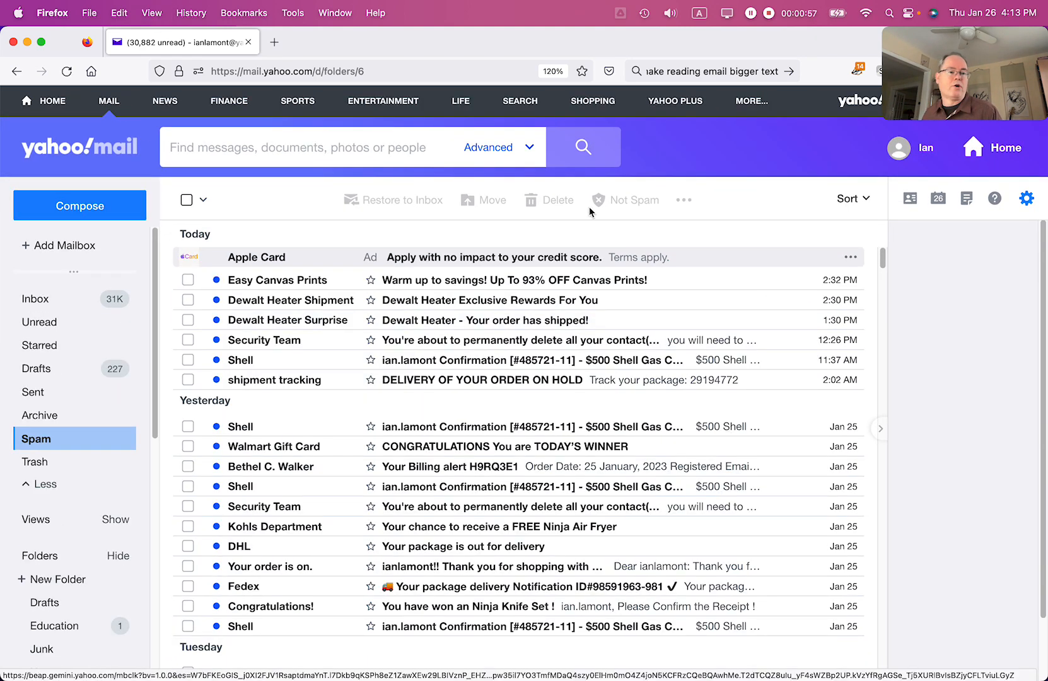
{"action": "left_click", "coordinate": [151, 12]}
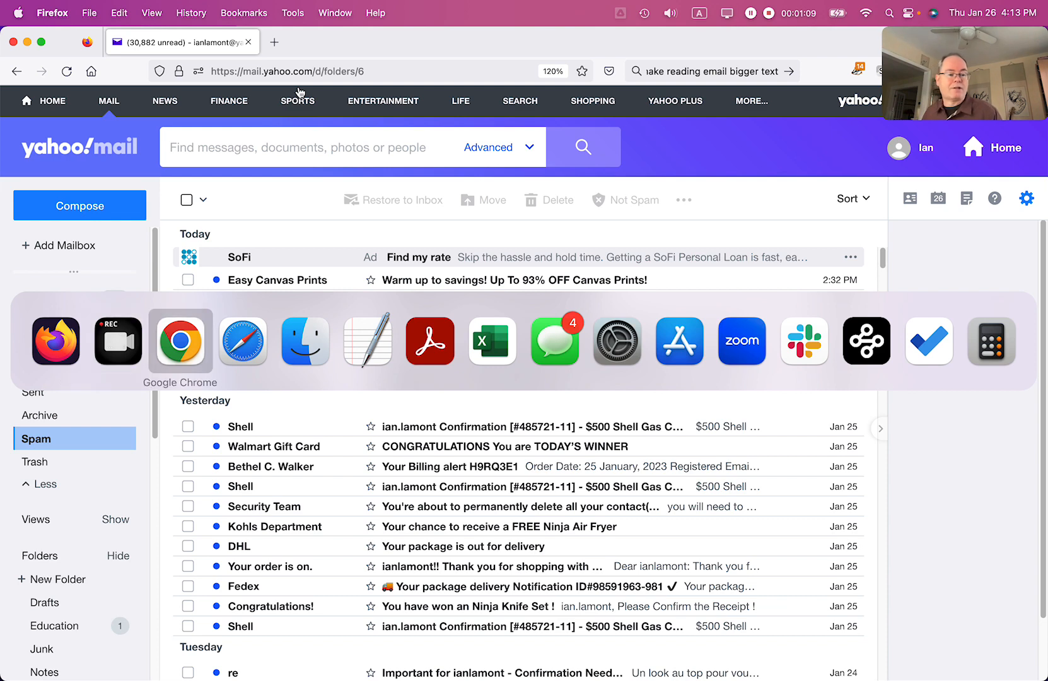
Bring up the In 30 Minutes website for the outro.
{"action": "left_click", "coordinate": [242, 342]}
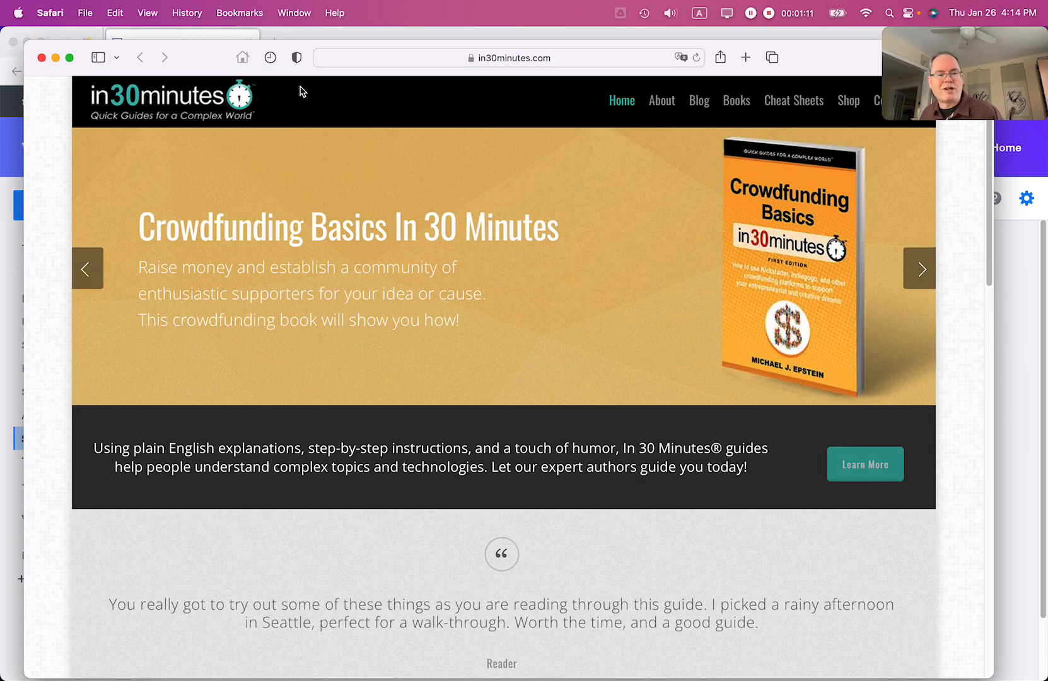